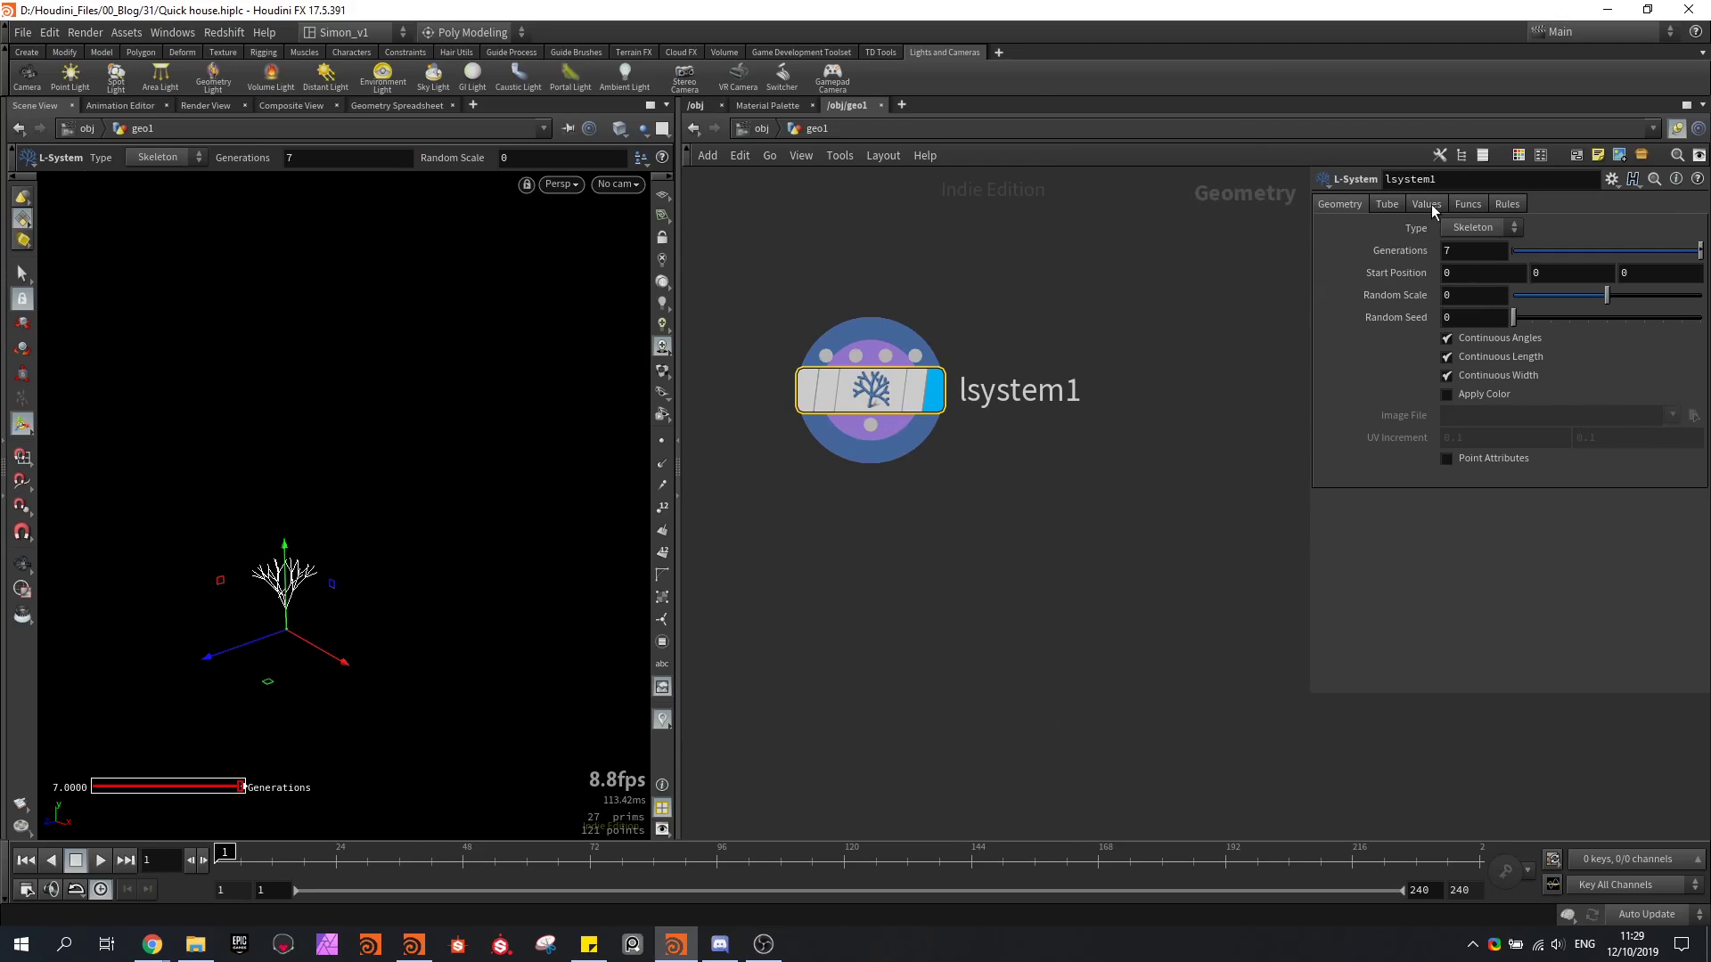
Set the L-system angle to 90° and rules to A=F+A:0.5 and A=F-A:0.5 with premise A
{"action": "left_click", "coordinate": [1425, 203]}
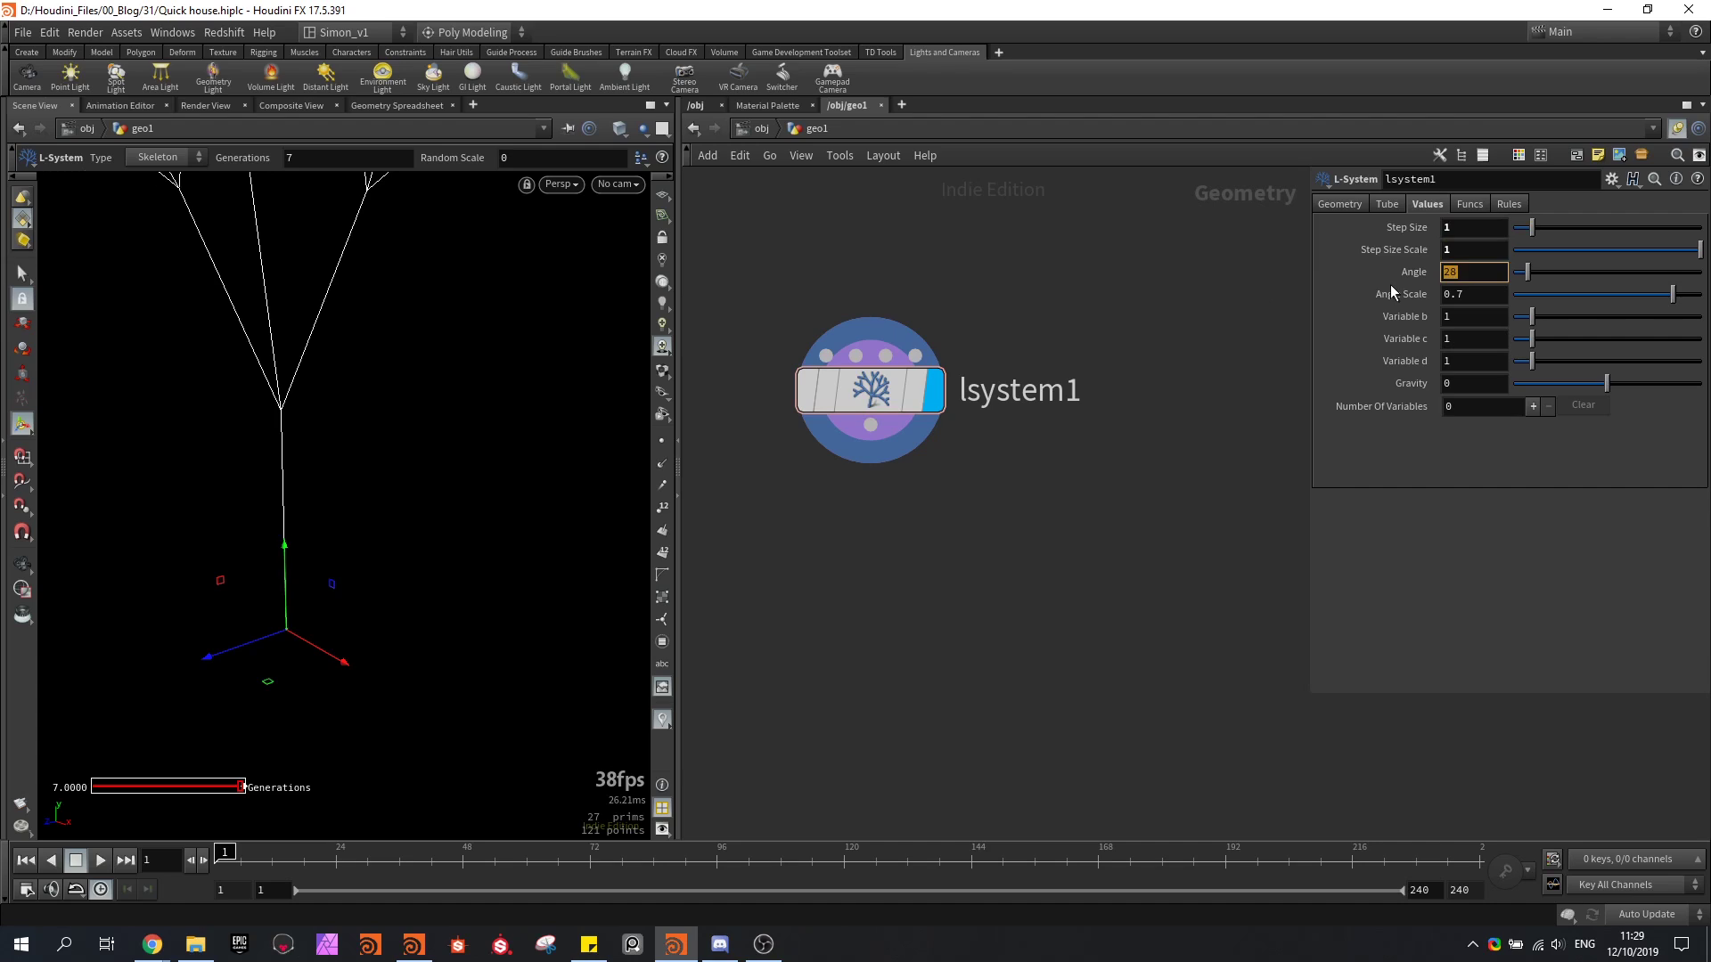
{"action": "left_click", "coordinate": [1508, 203]}
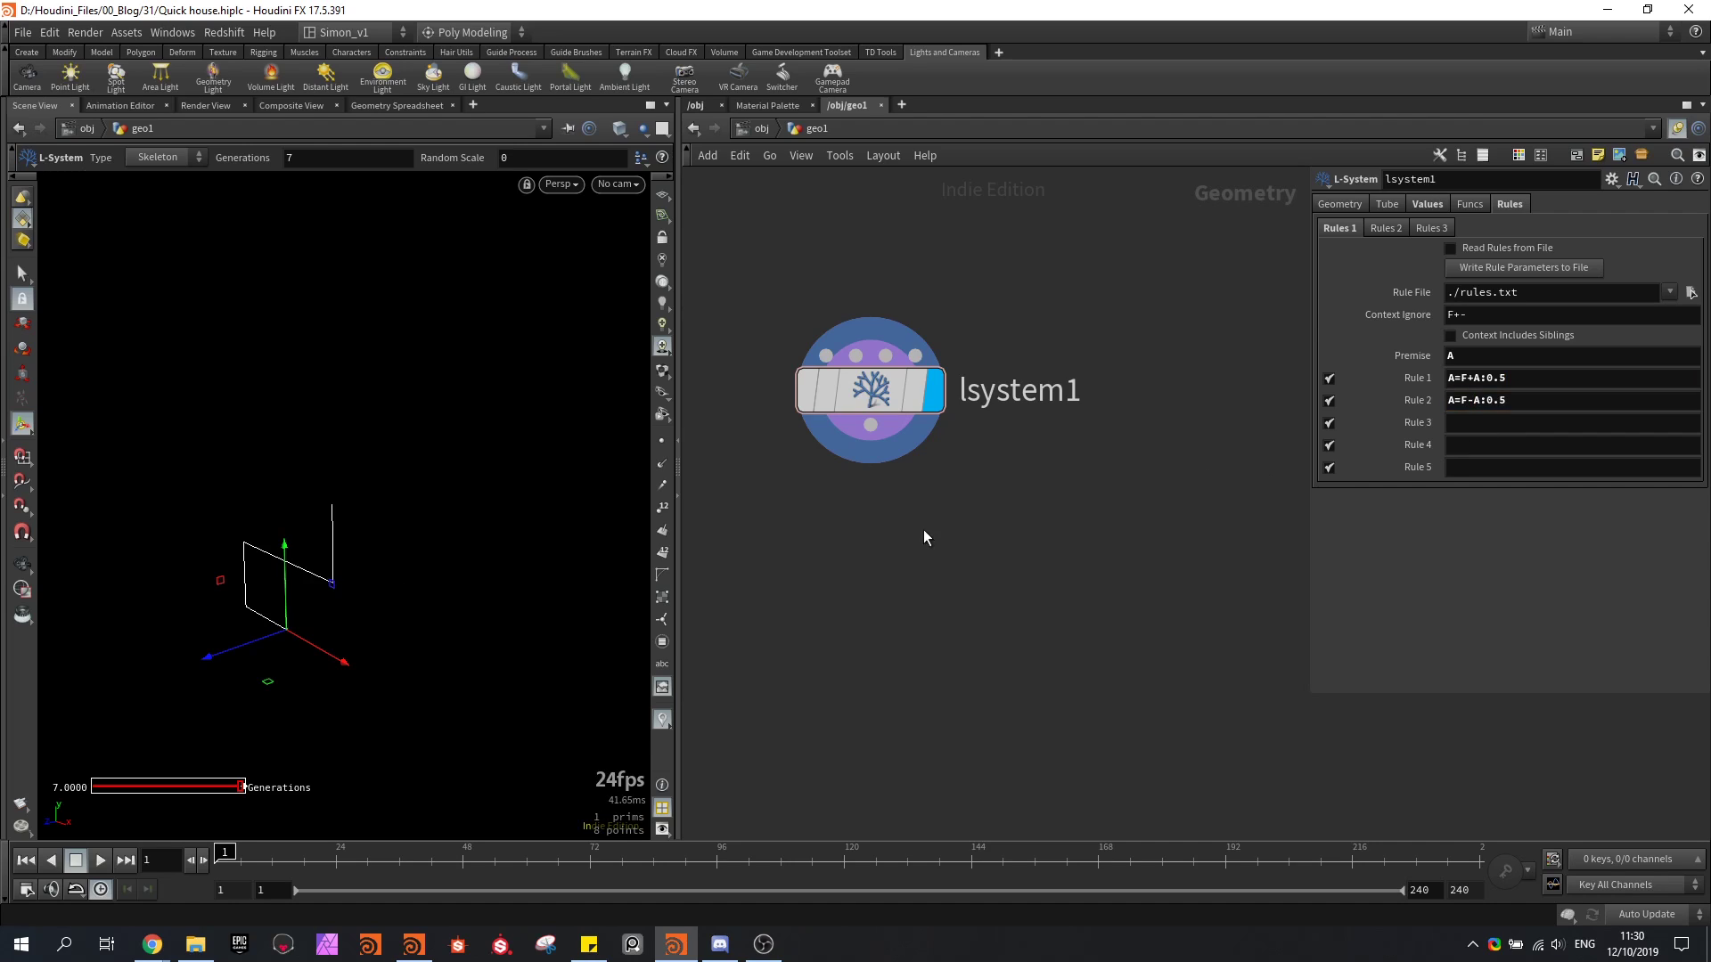
{"action": "left_click", "coordinate": [959, 448]}
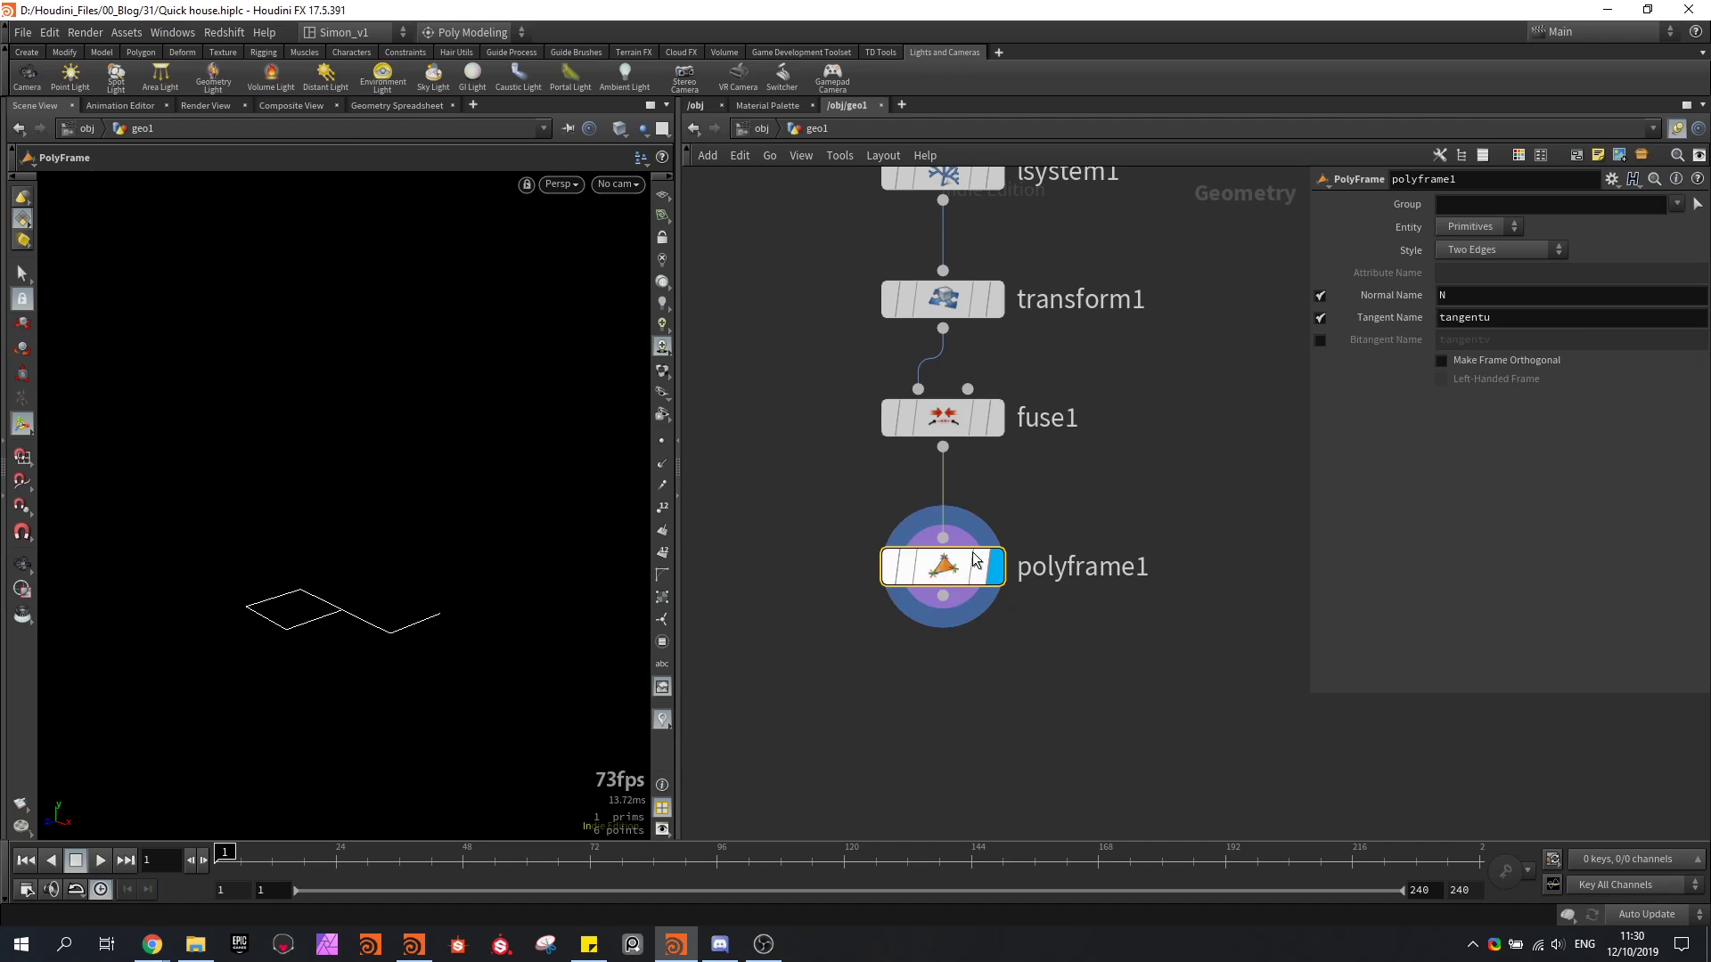
Configure the PolyFrame to skip the normal attribute and use the First Edge style
{"action": "left_click", "coordinate": [1319, 295]}
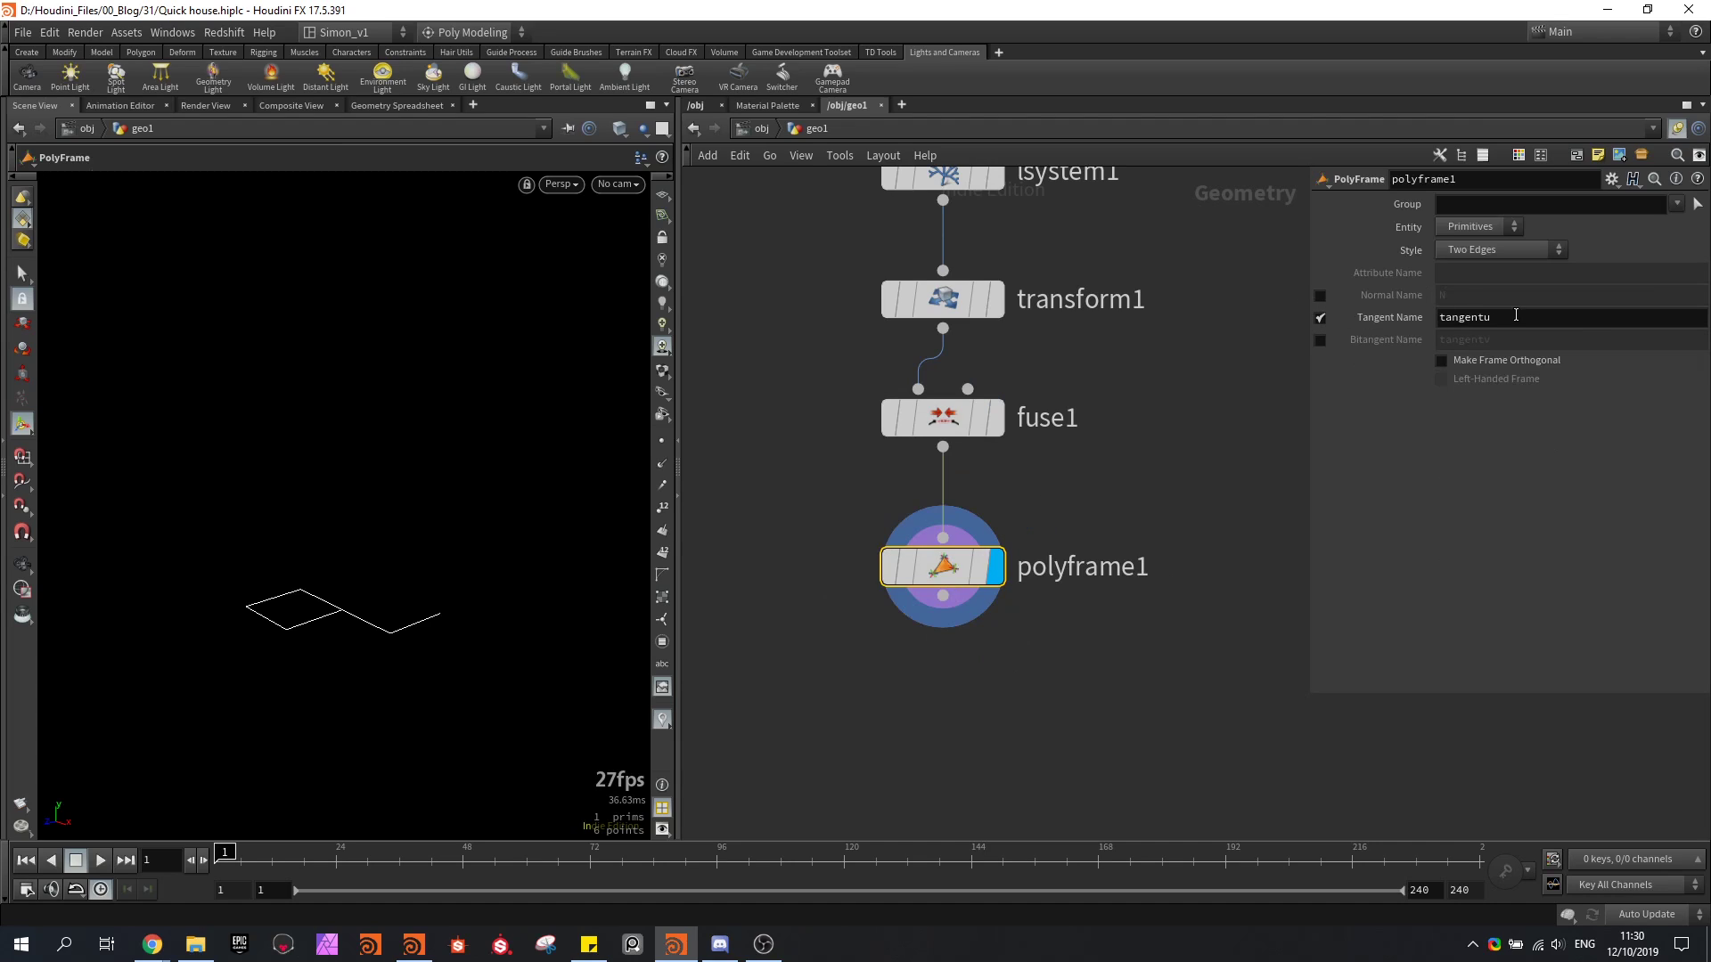
{"action": "left_click", "coordinate": [1500, 249]}
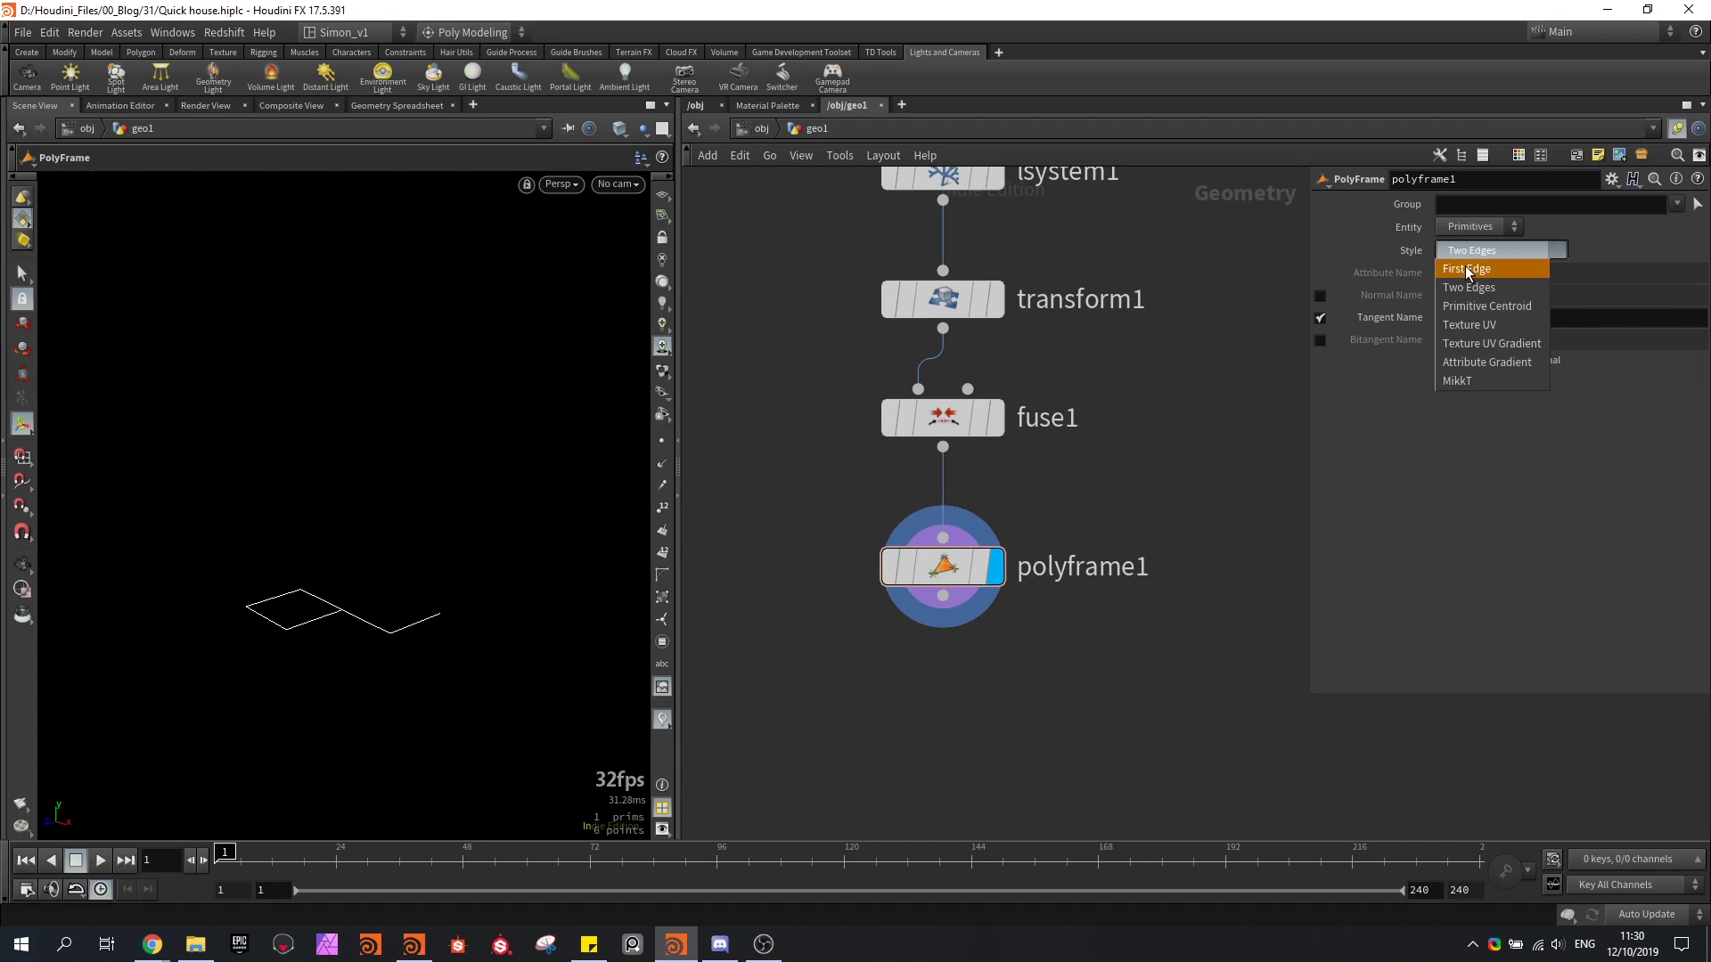
{"action": "left_click", "coordinate": [1467, 268]}
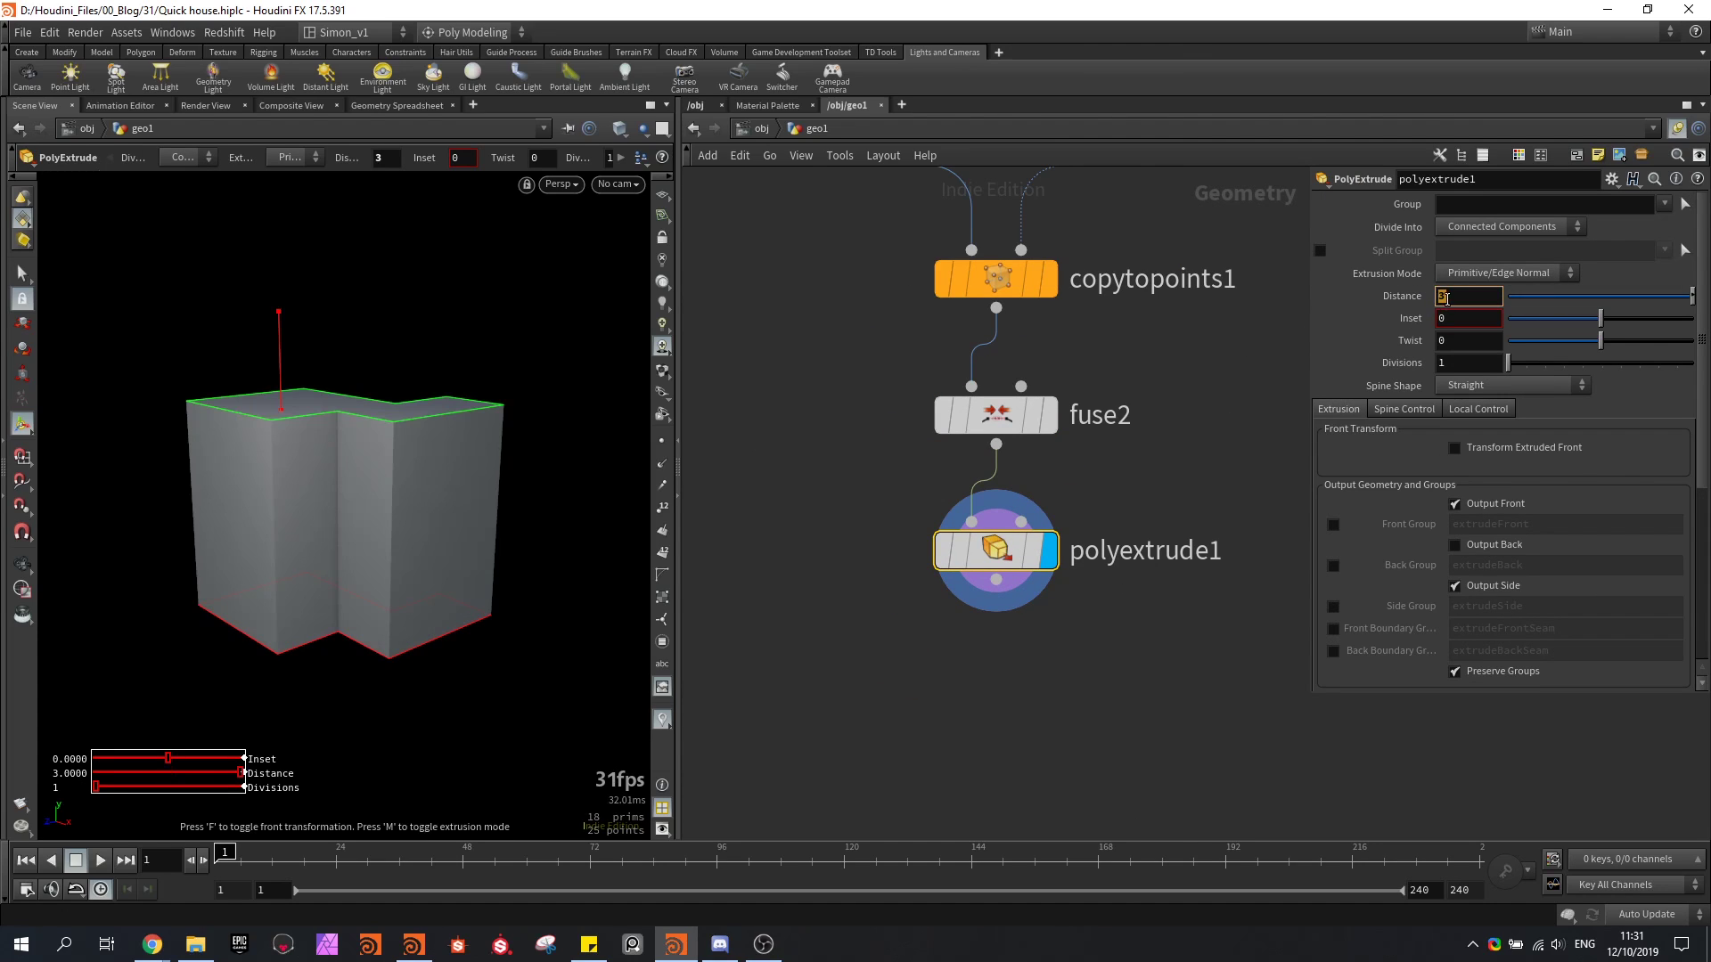
Extrude the footprint 3 units with Divisions driven by ch("dist")
{"action": "type", "text": "ch(\"dist\")"}
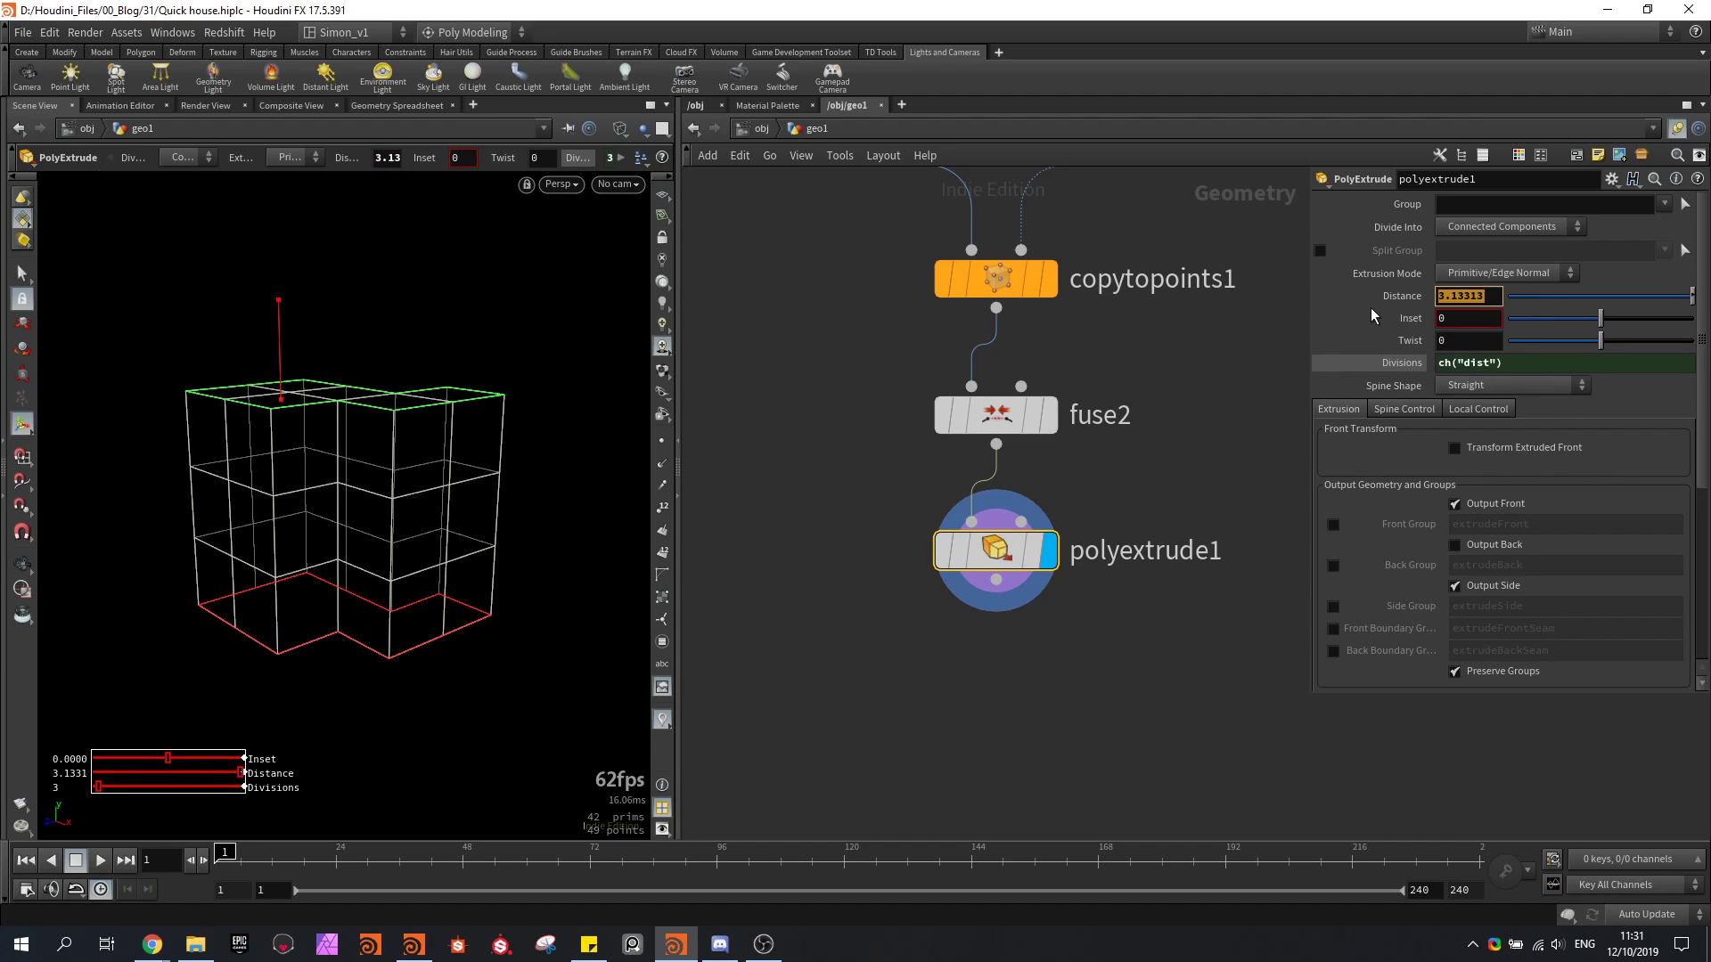
{"action": "type", "text": "3"}
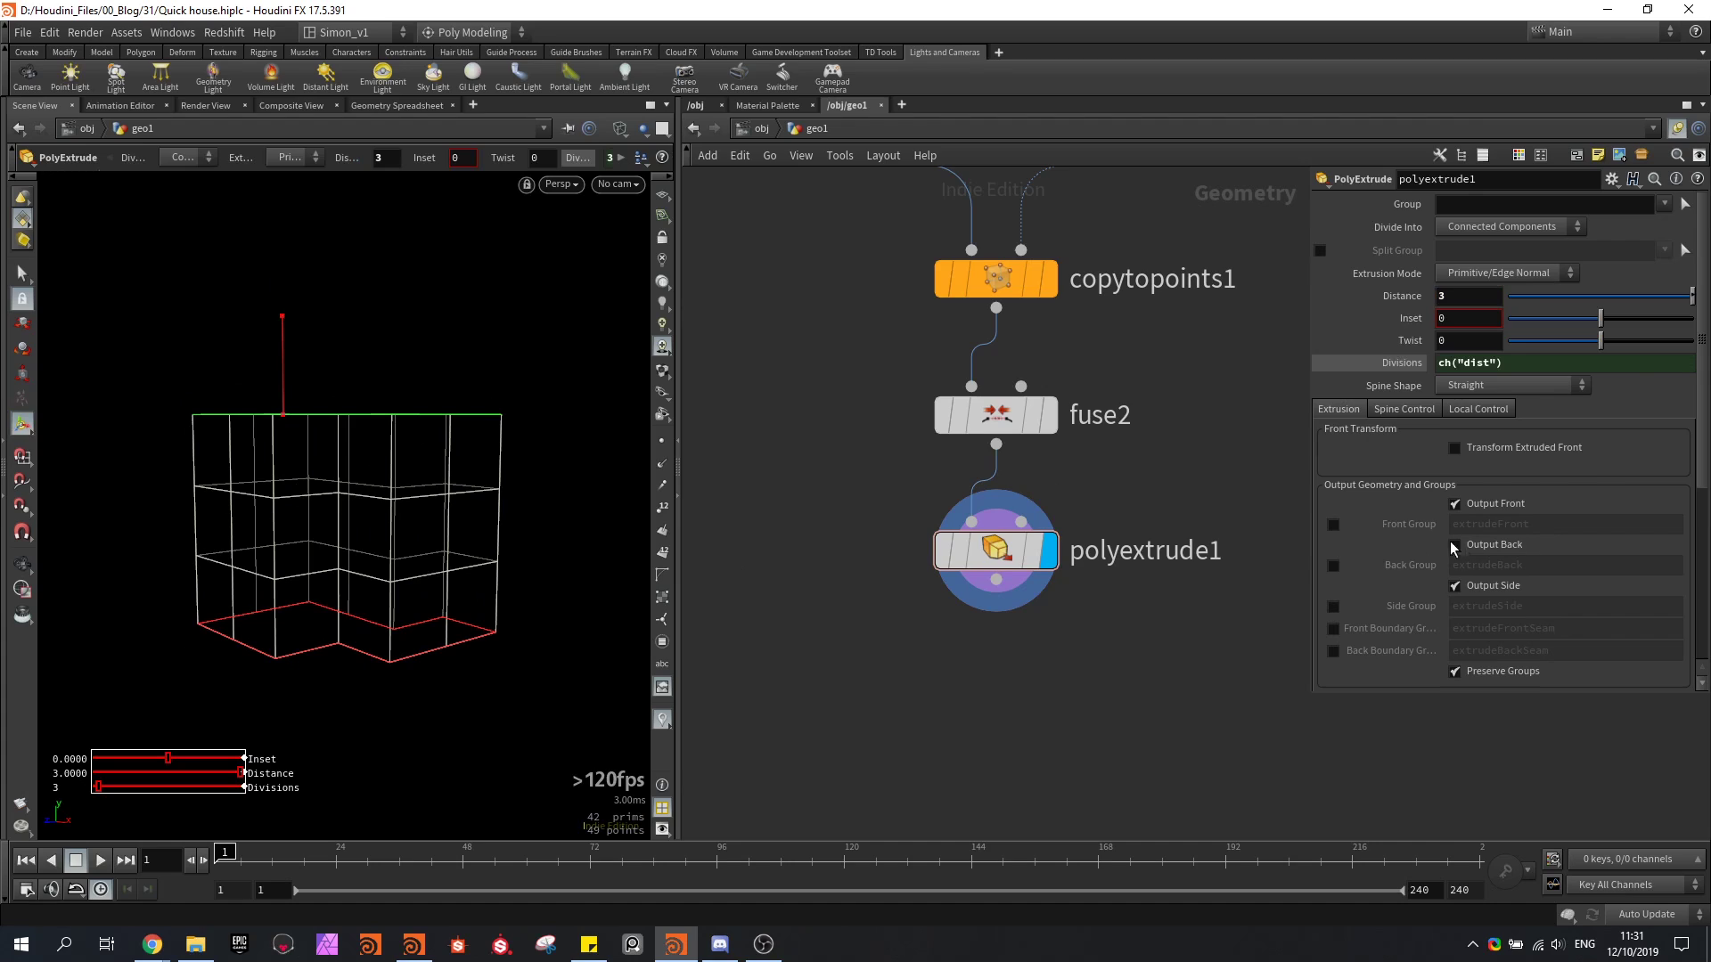
{"action": "left_click", "coordinate": [1332, 525]}
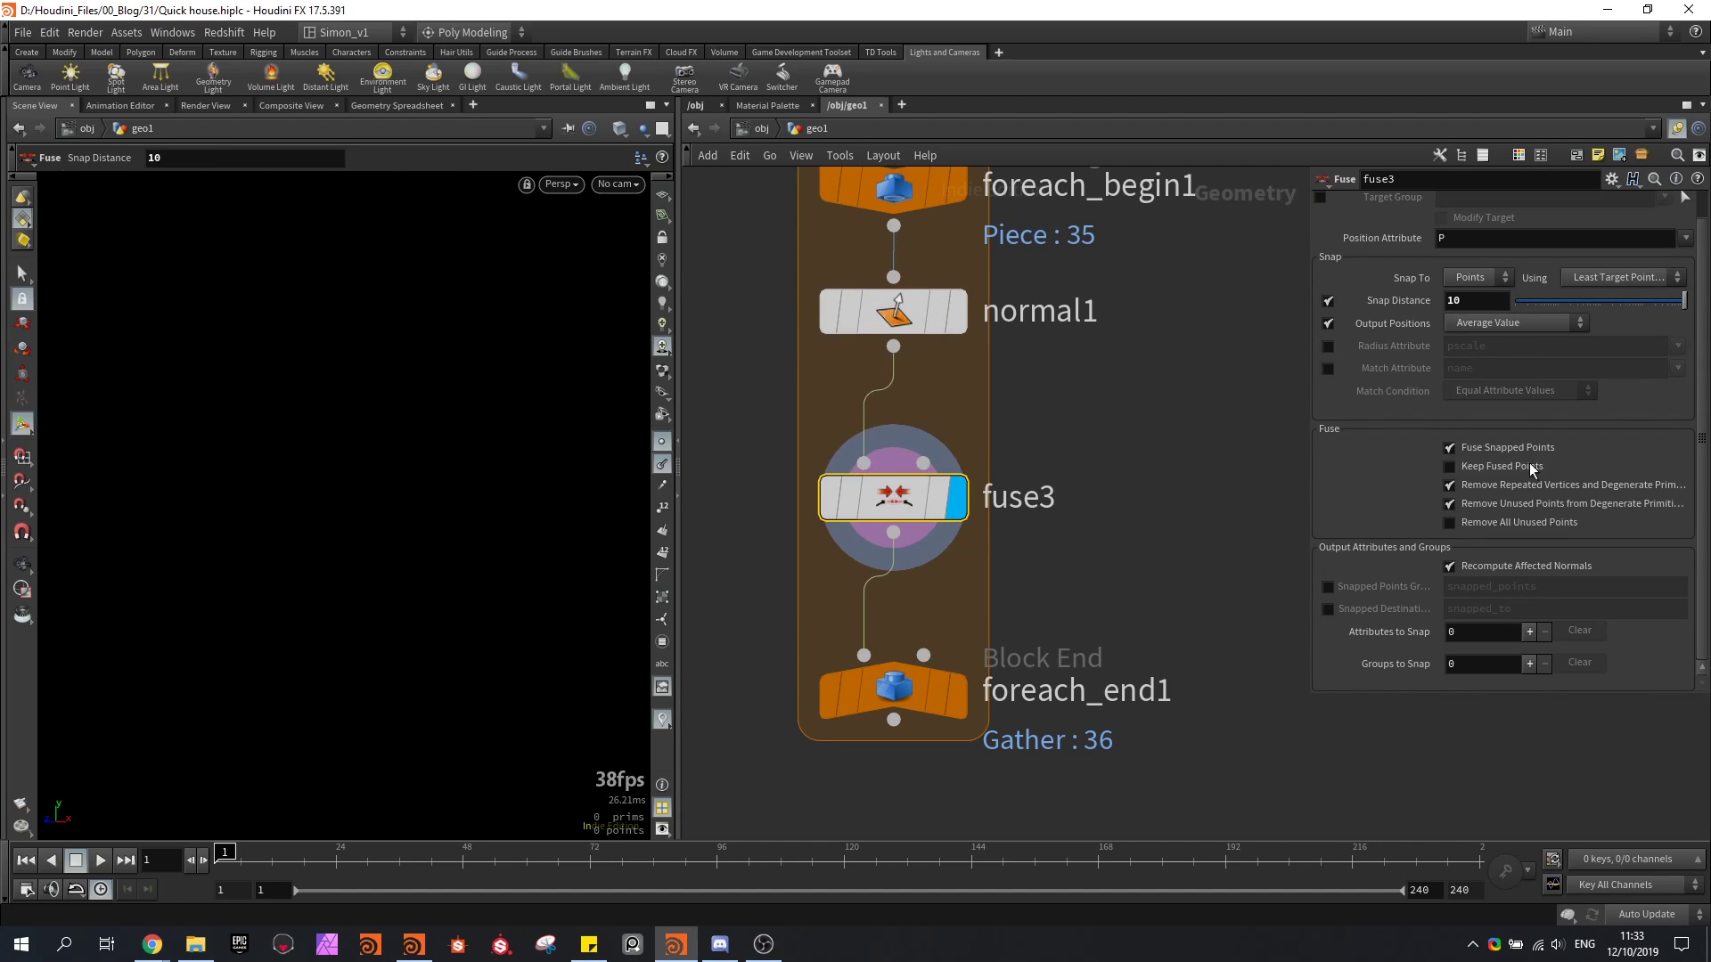
Make fuse3 snap at distance 10 while keeping repeated vertices and existing normals
{"action": "left_click", "coordinate": [1452, 485]}
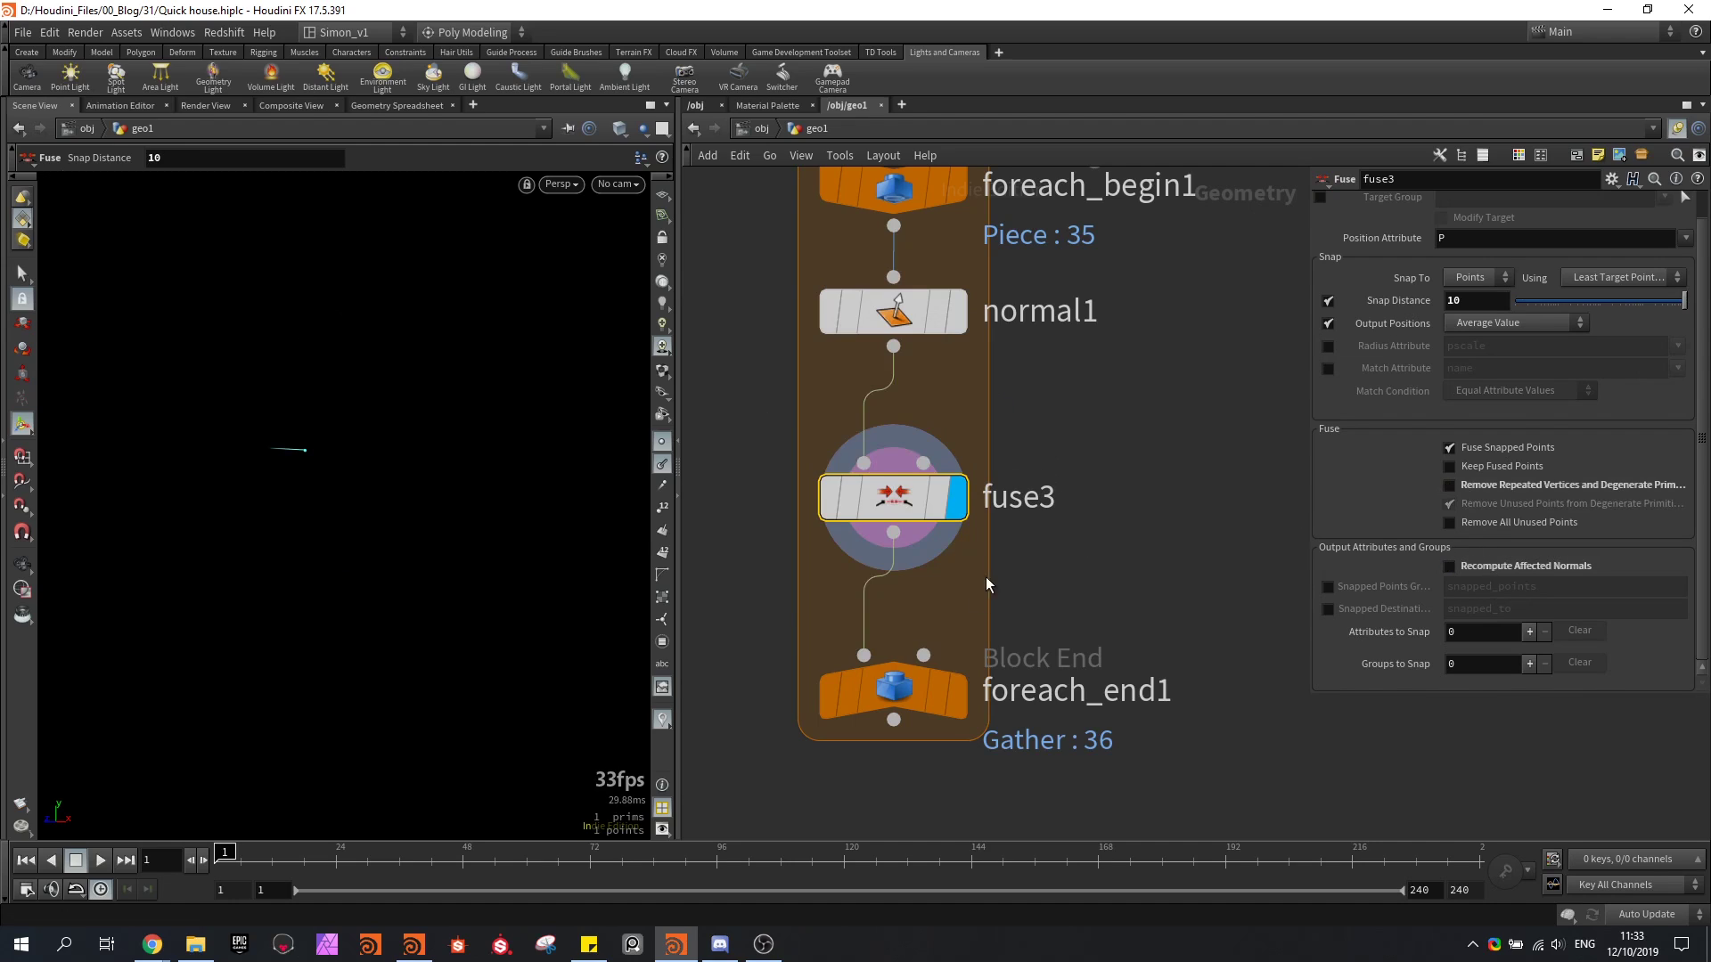
{"action": "left_click", "coordinate": [891, 690]}
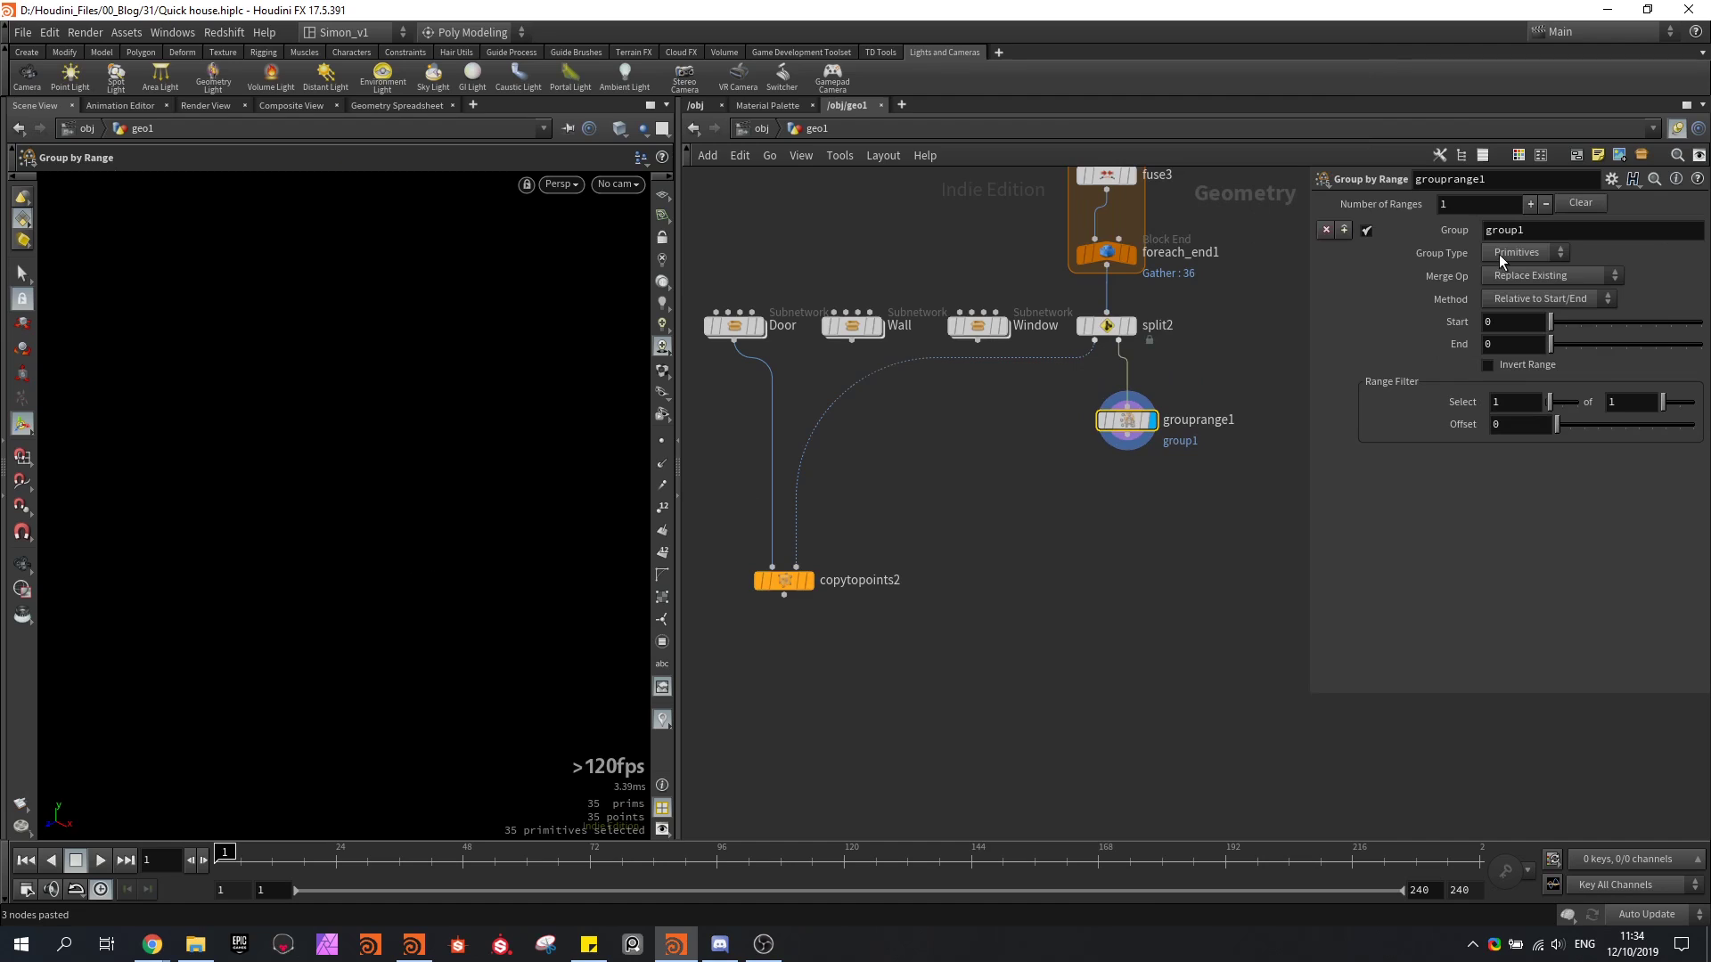
Set the range group element type and target the Wall and Window copies to that group
{"action": "left_click", "coordinate": [1525, 252]}
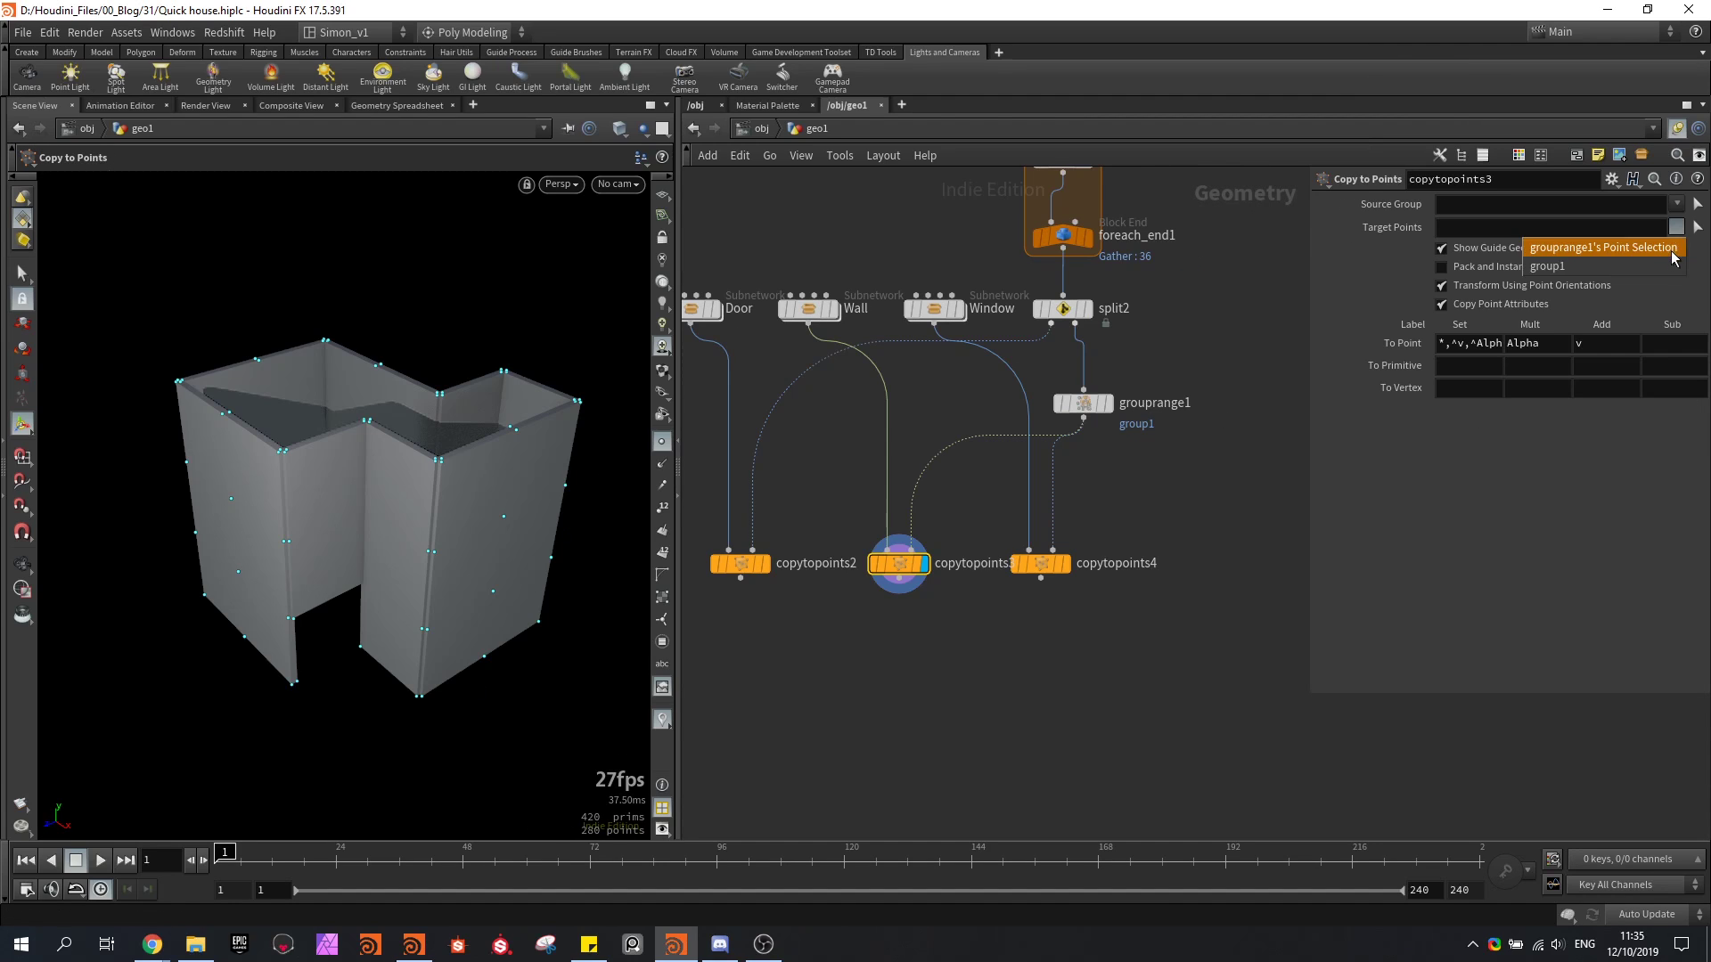
{"action": "left_click", "coordinate": [1546, 267]}
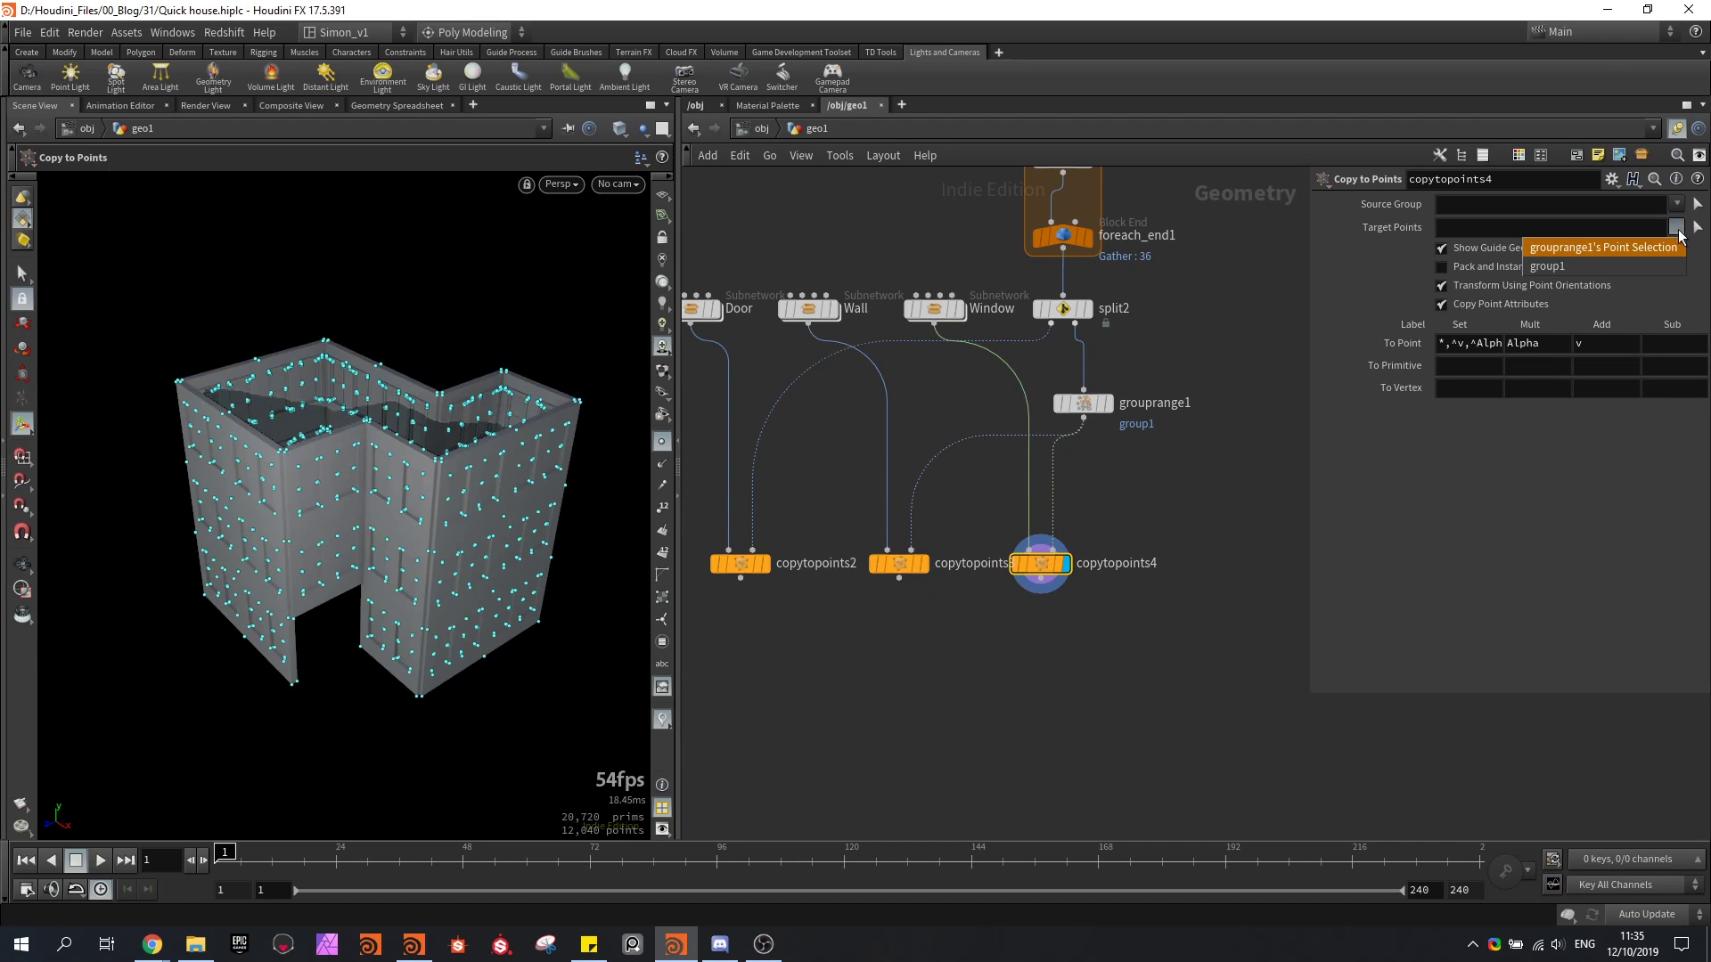
{"action": "left_click", "coordinate": [1546, 266]}
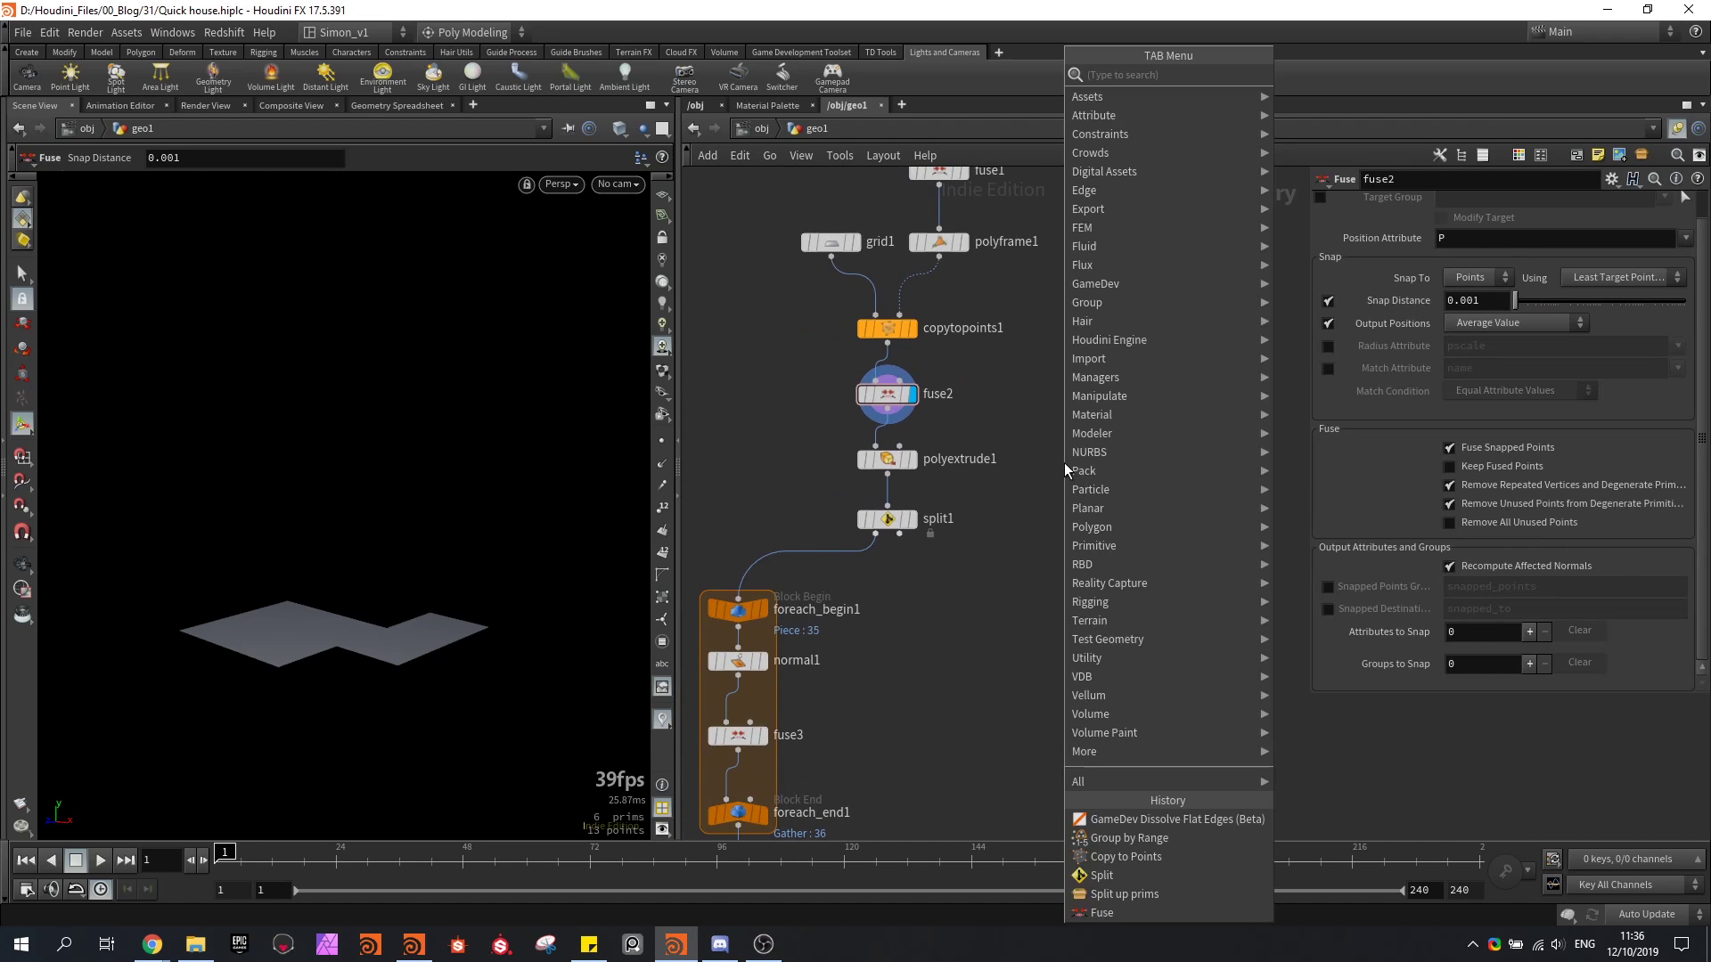
Place box pillars on dissolved corner points and lift copies by ch("../polyextrude1/dist")
{"action": "left_click", "coordinate": [1066, 471]}
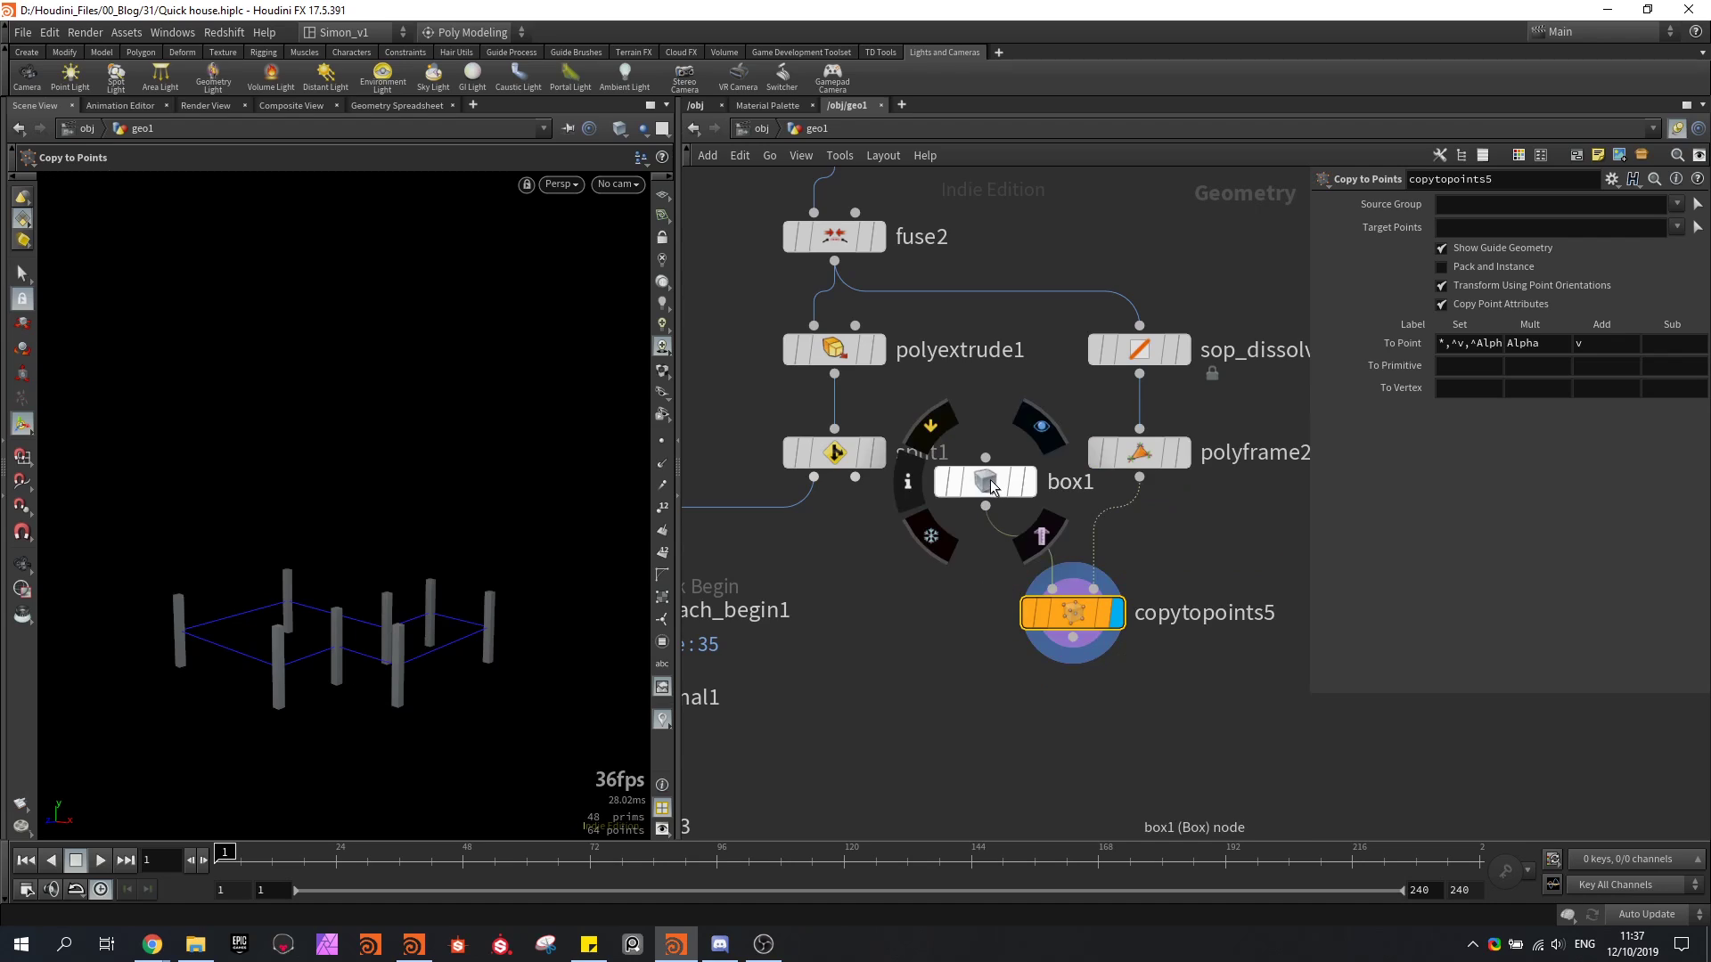
{"action": "left_click", "coordinate": [984, 481]}
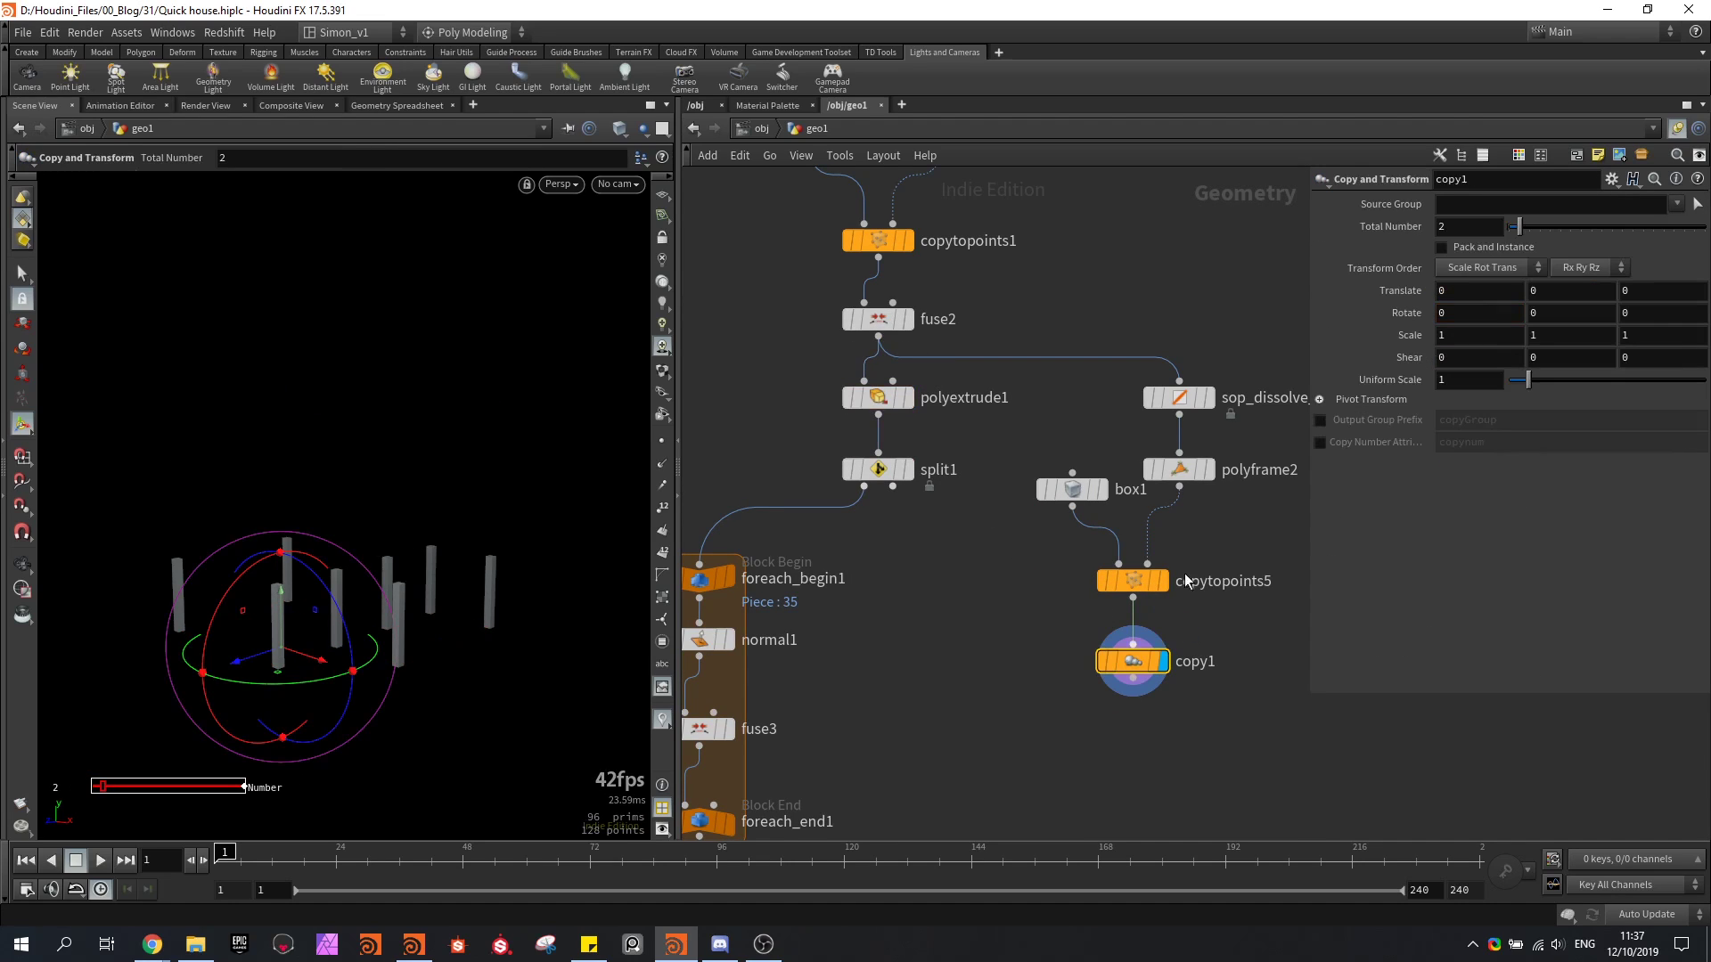
{"action": "type", "text": "ch(\"../polyextrude1/dist\")"}
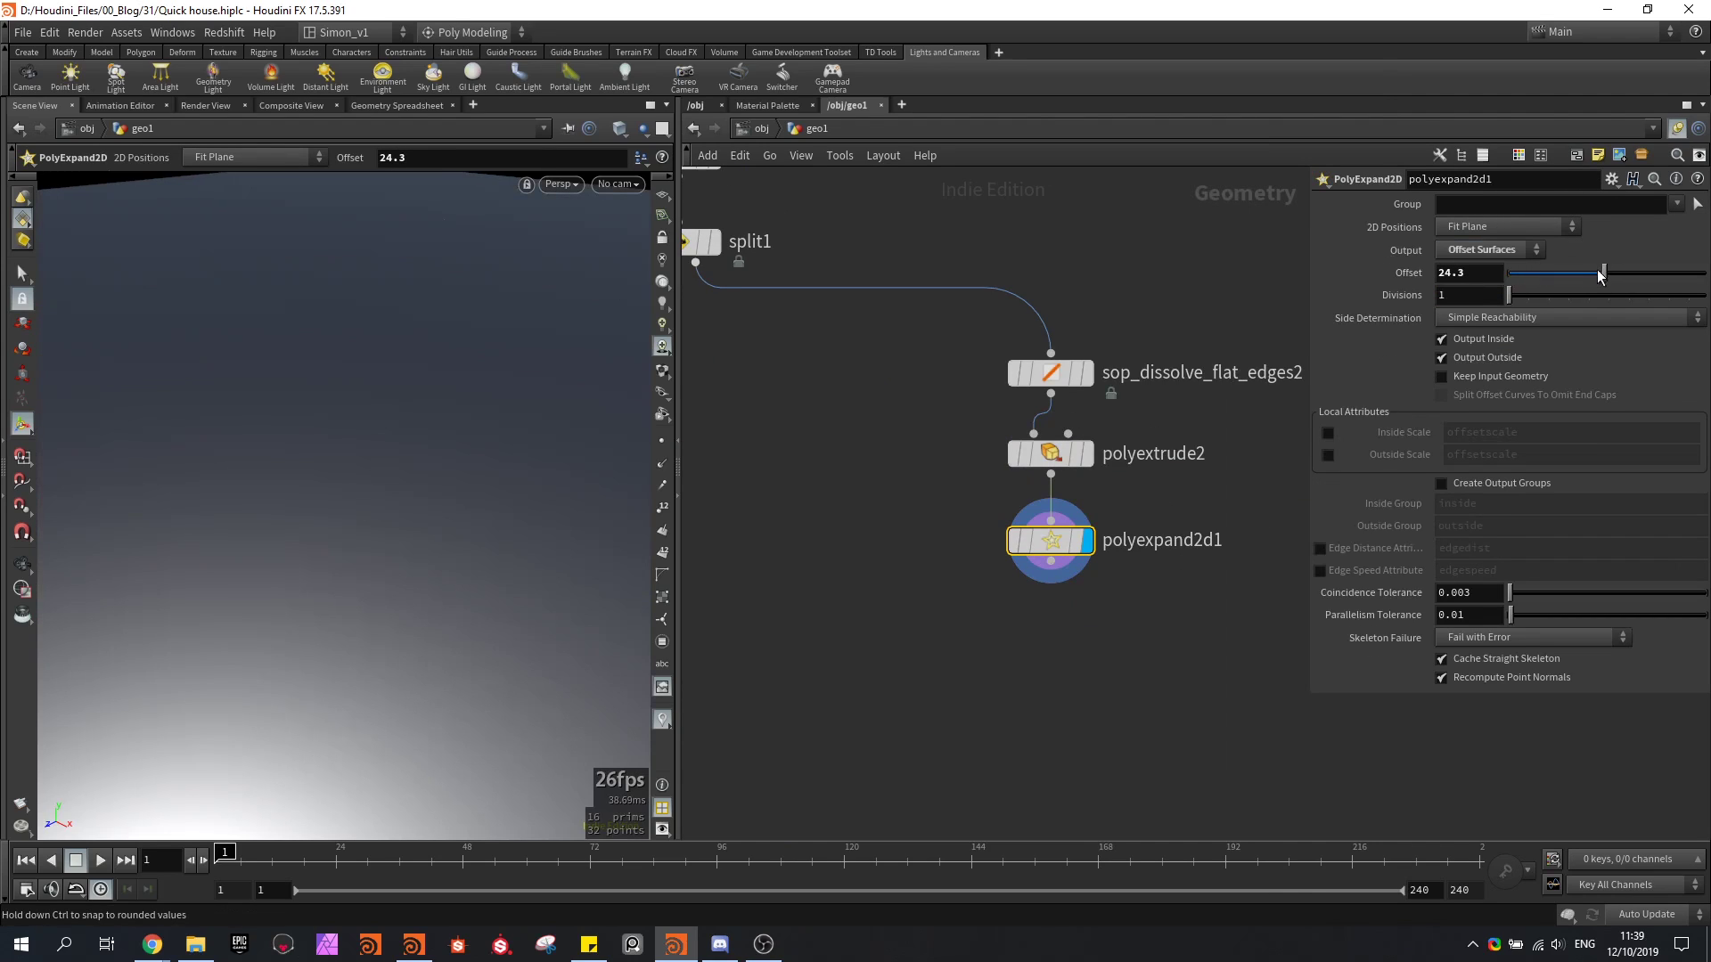
Set the PolyExpand2D roof outline offset to 24.3
{"action": "left_click", "coordinate": [1443, 356]}
{"action": "type", "text": "@P.y"}
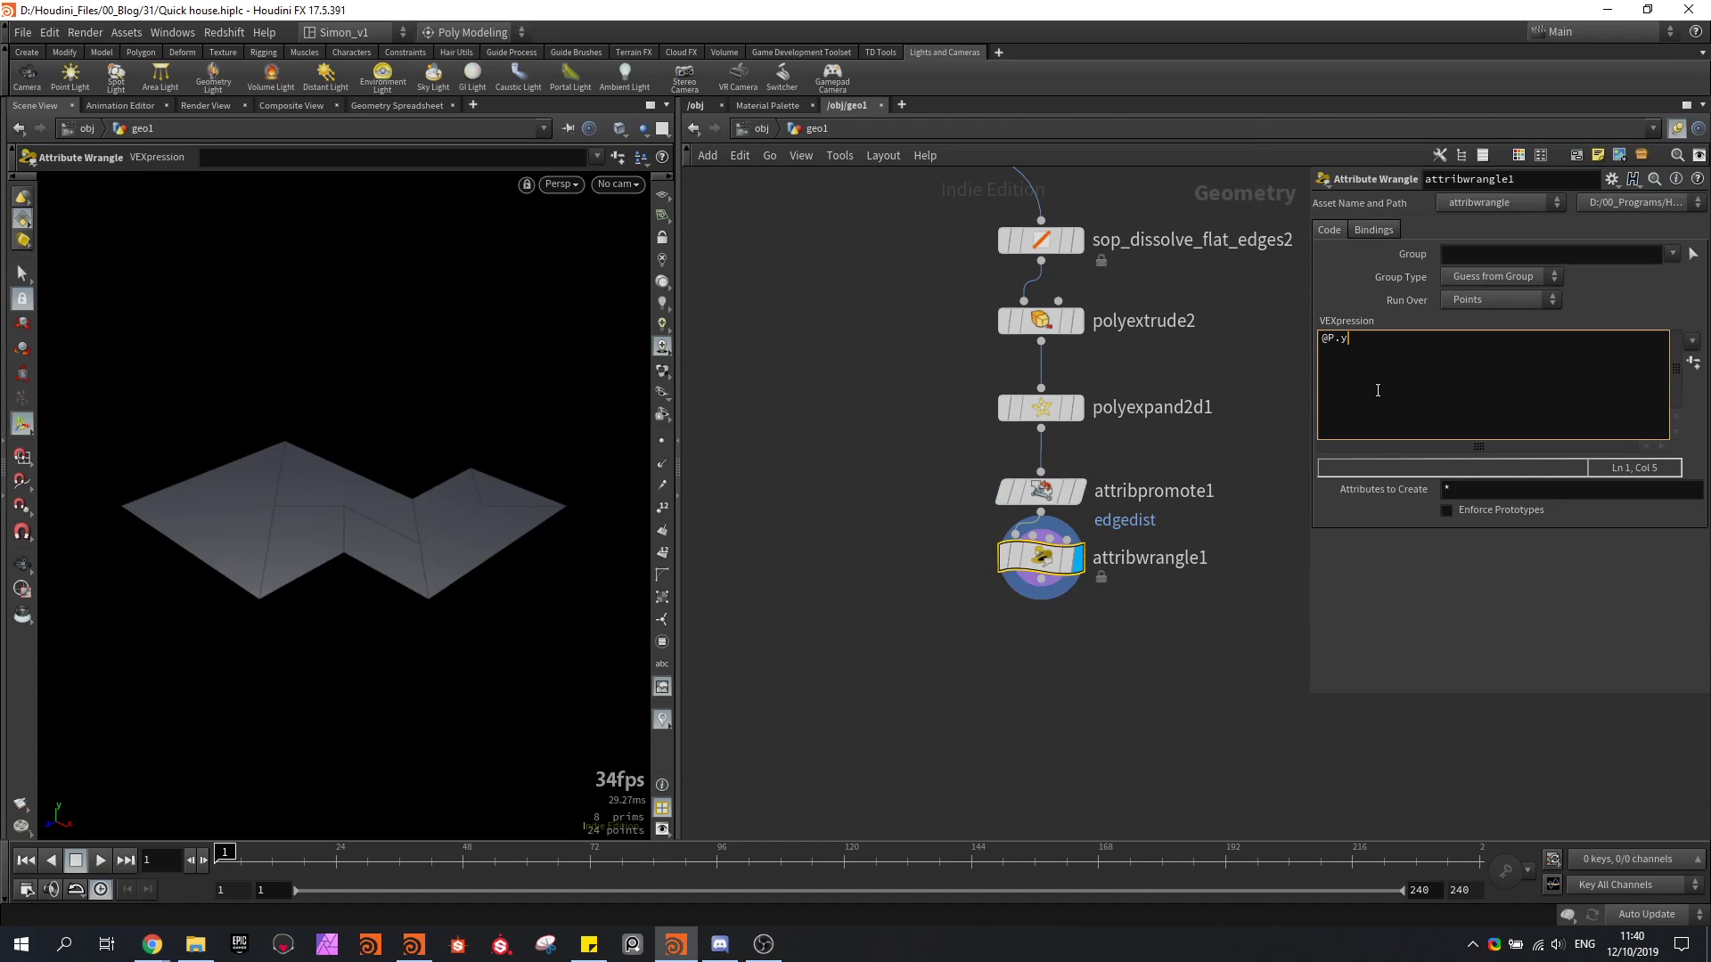
{"action": "type", "text": "+= @edgedtis"}
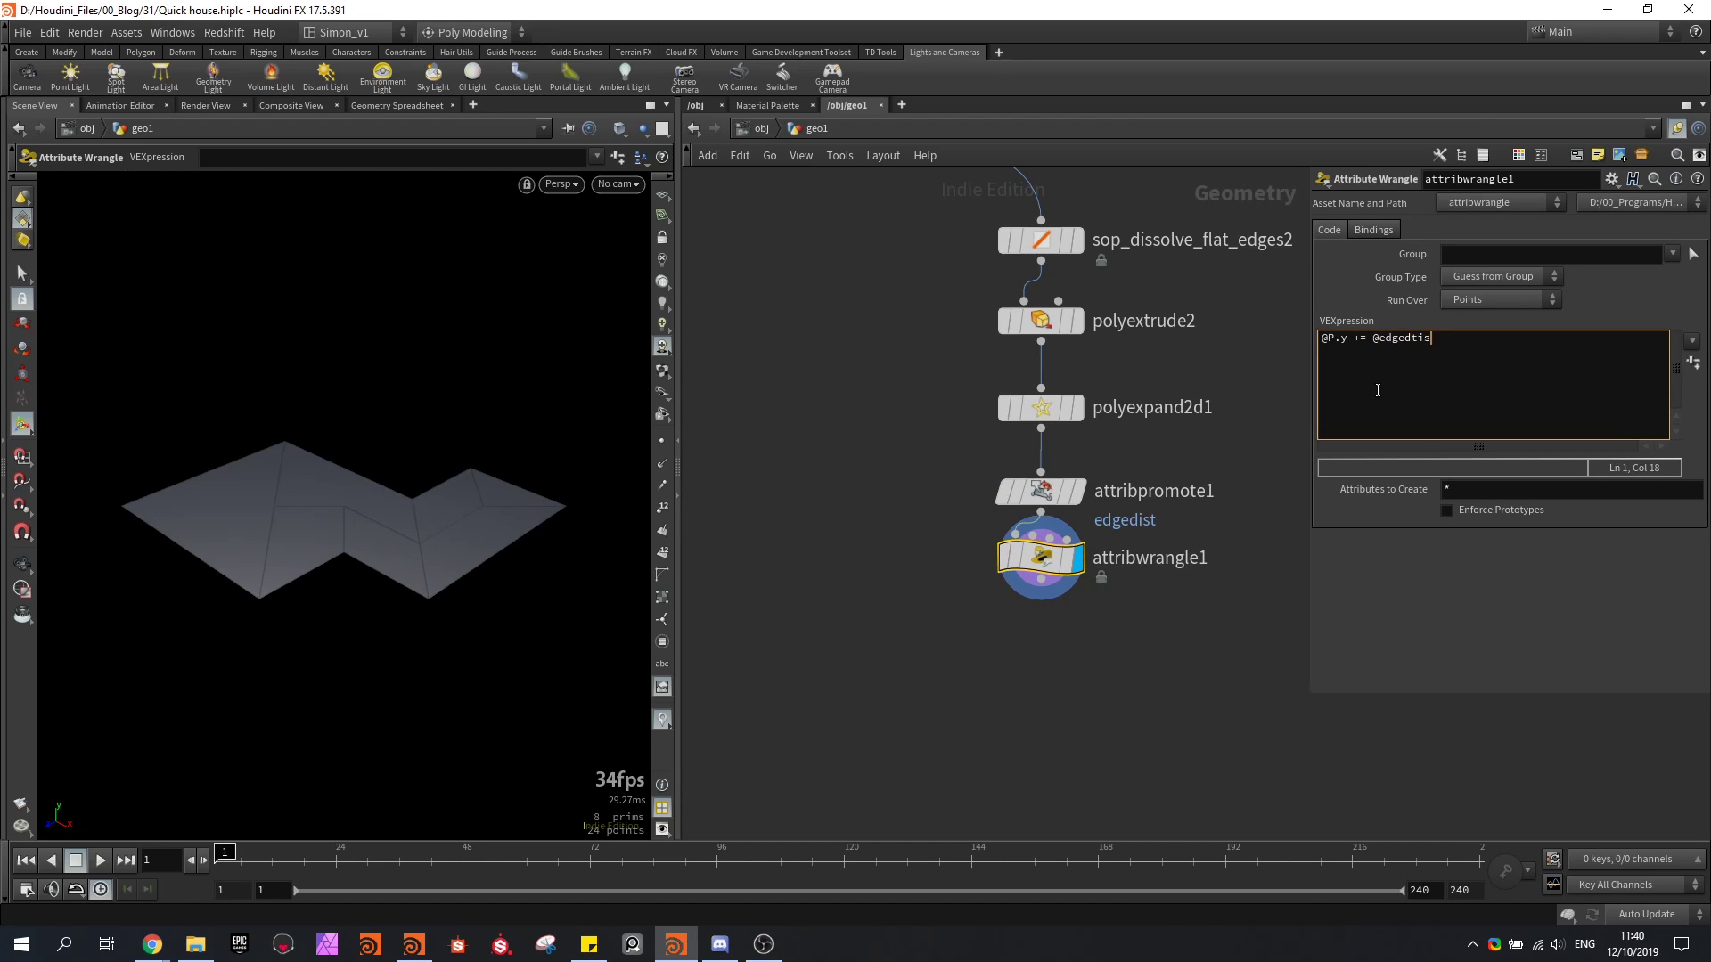